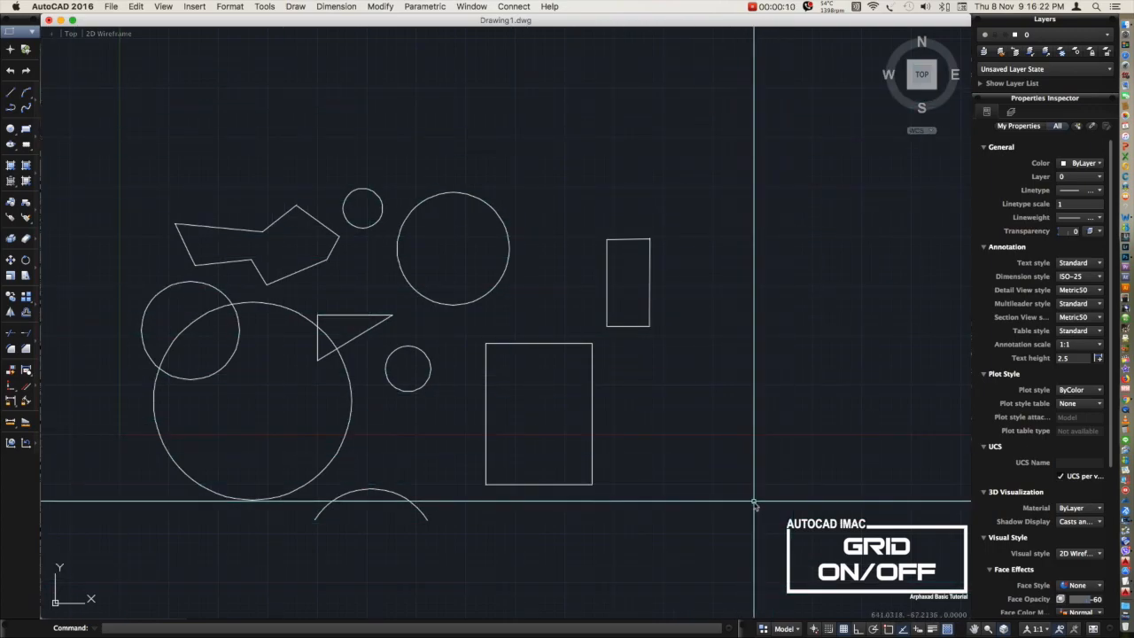
{"action": "mouse_move", "coordinate": [753, 153]}
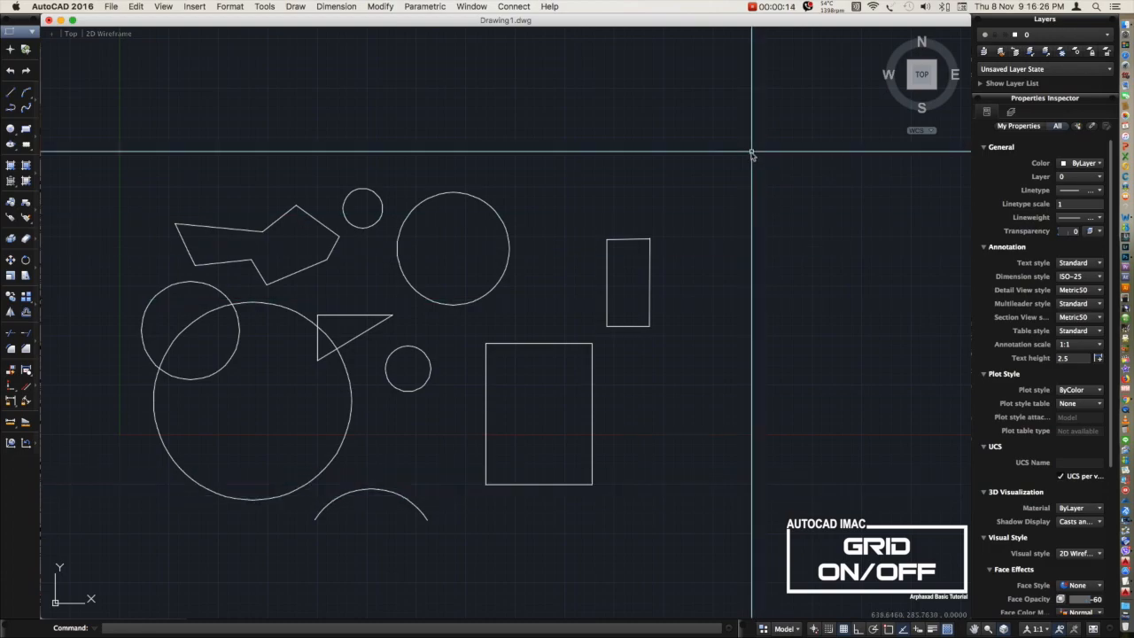
{"action": "type", "text": "GRI"}
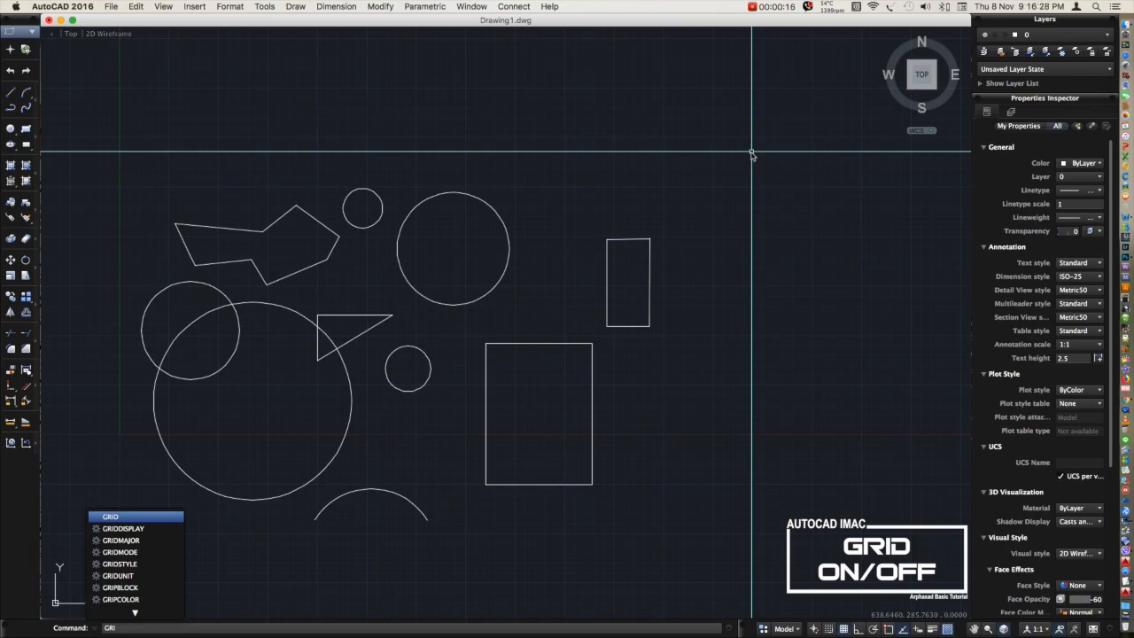
{"action": "left_click", "coordinate": [110, 516]}
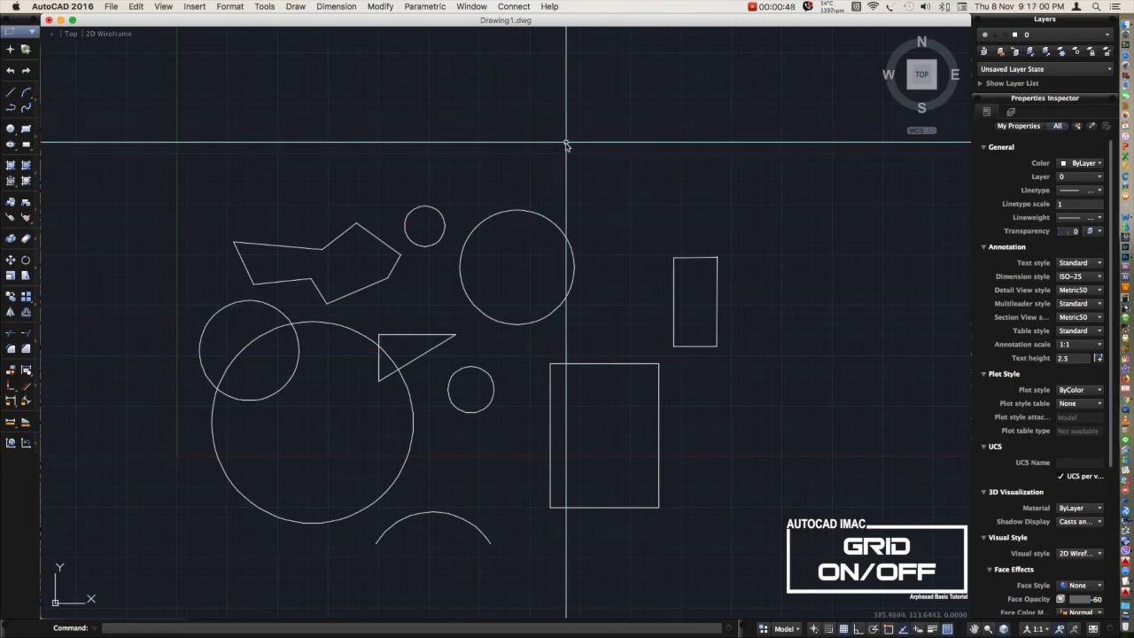
{"action": "mouse_move", "coordinate": [600, 157]}
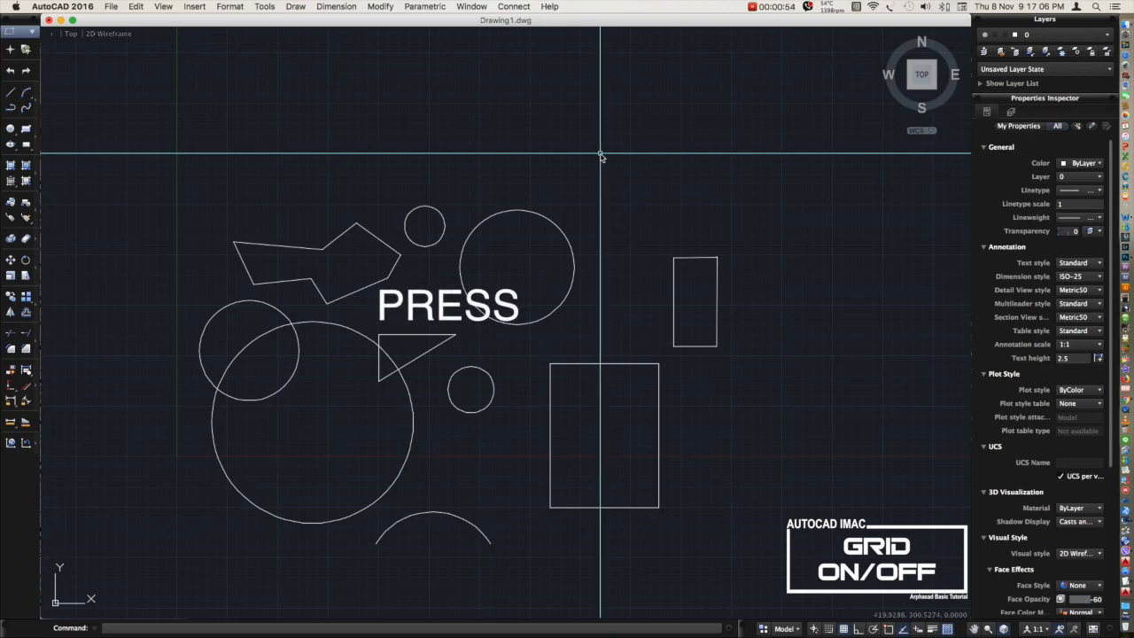
{"action": "key", "text": "f7"}
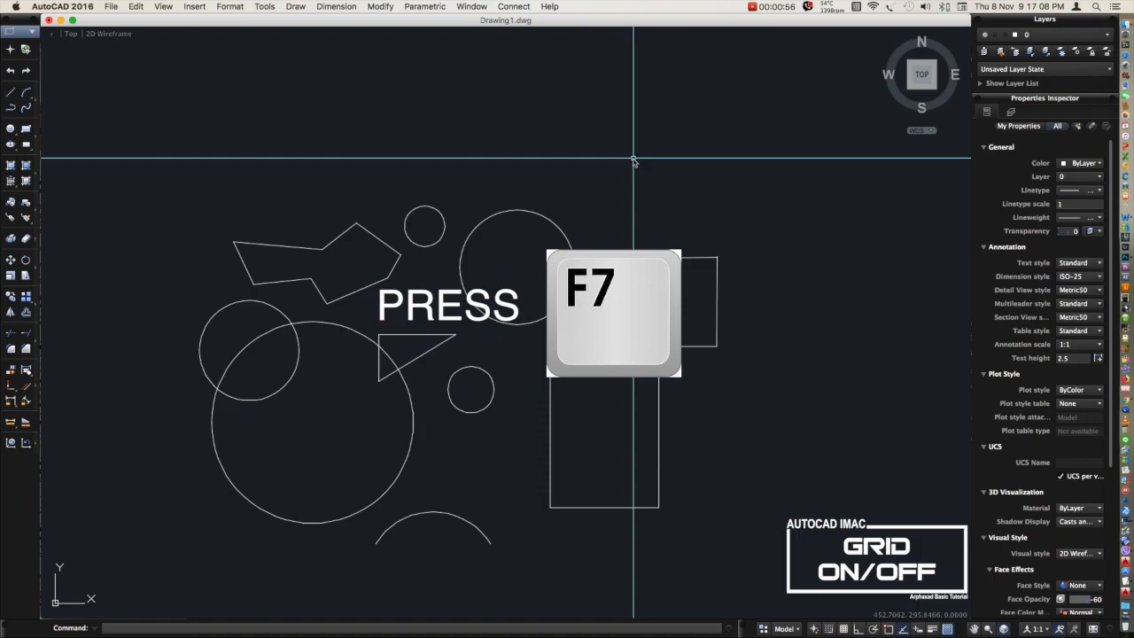
{"action": "key", "text": "F7"}
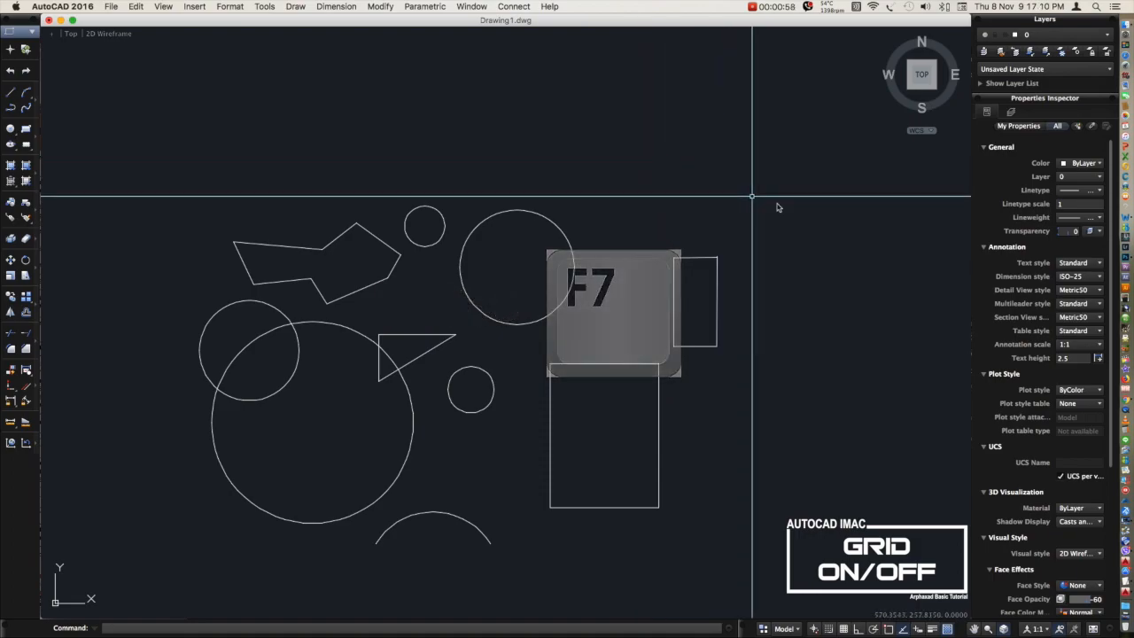
{"action": "key", "text": "f7"}
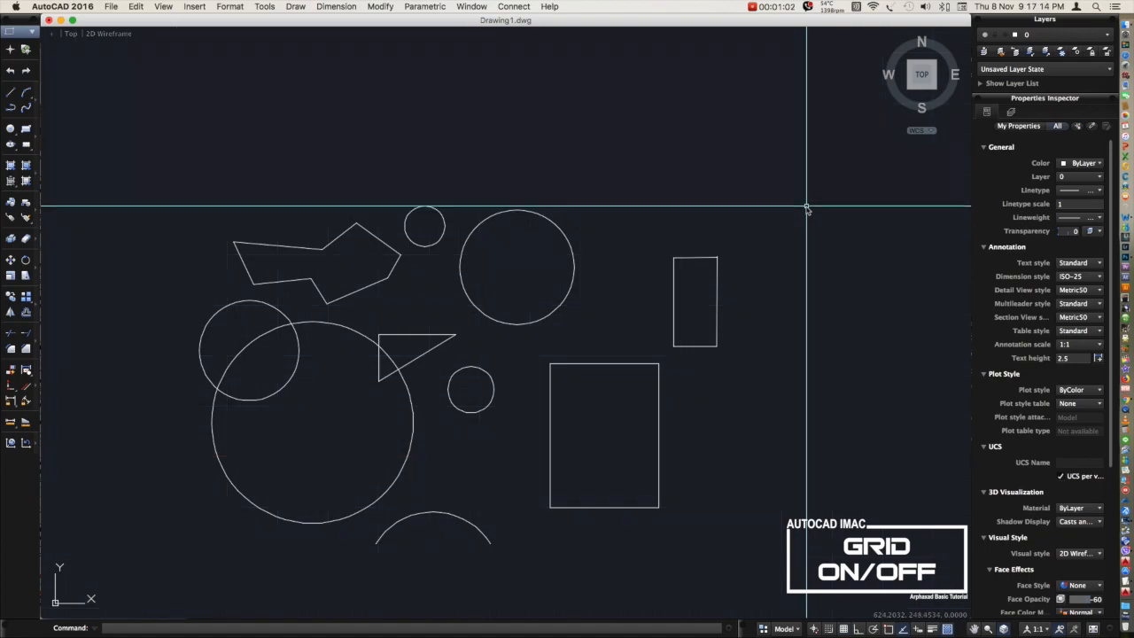
{"action": "key", "text": "f7"}
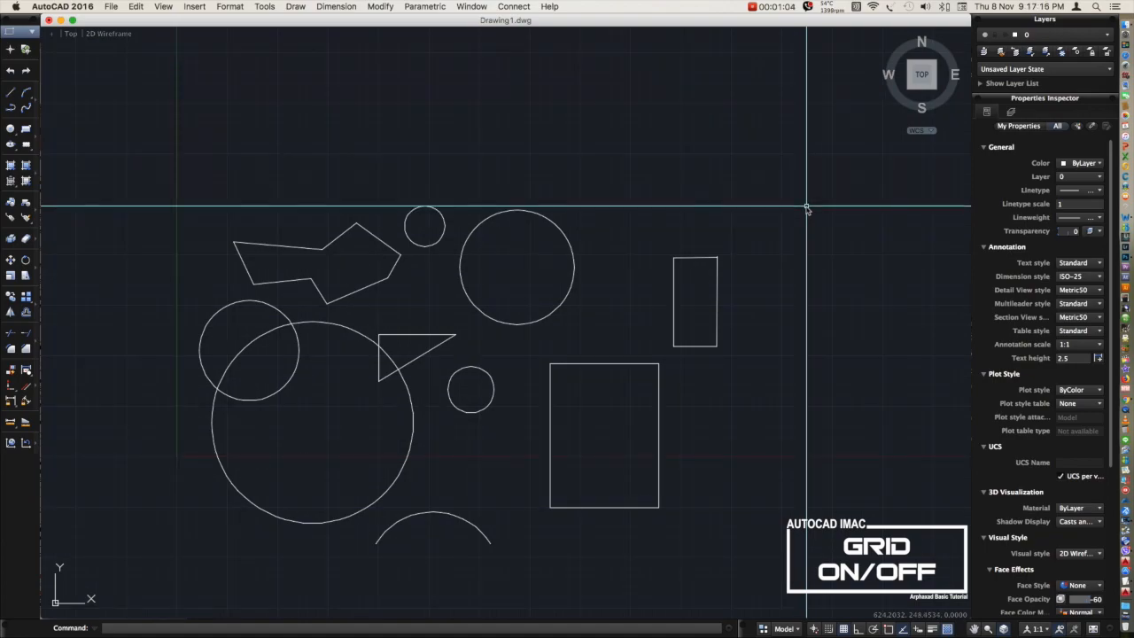
{"action": "type", "text": "G"}
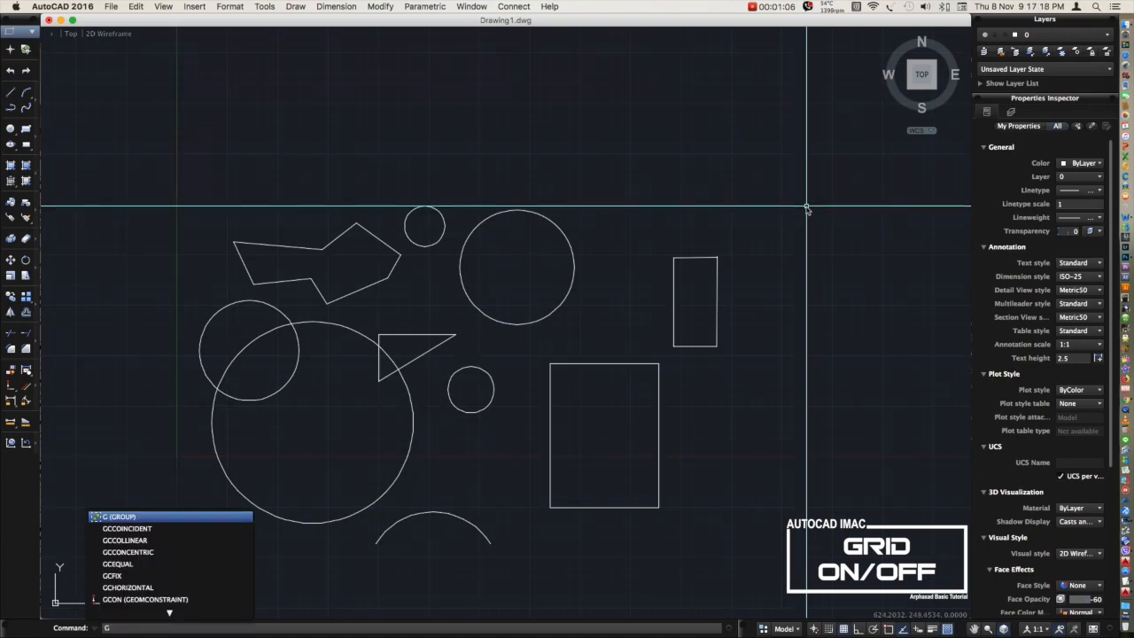